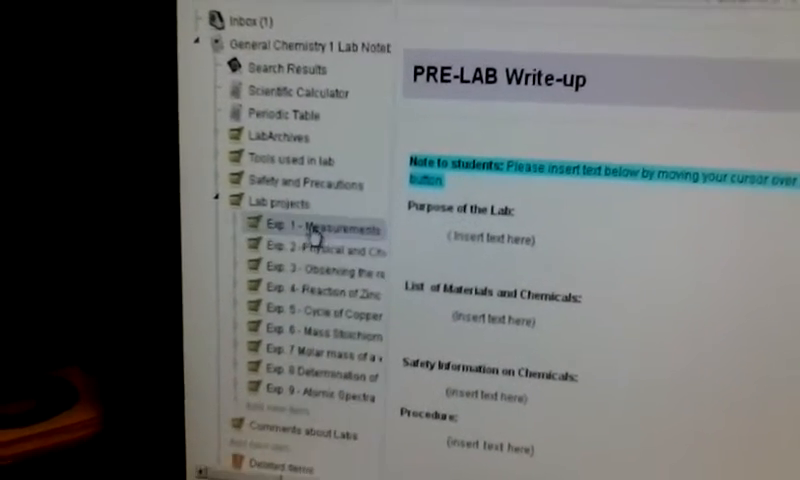
Step: Open the Exp. 1 - Measurements page under Lab projects in the notebook navigator
left_click(242, 228)
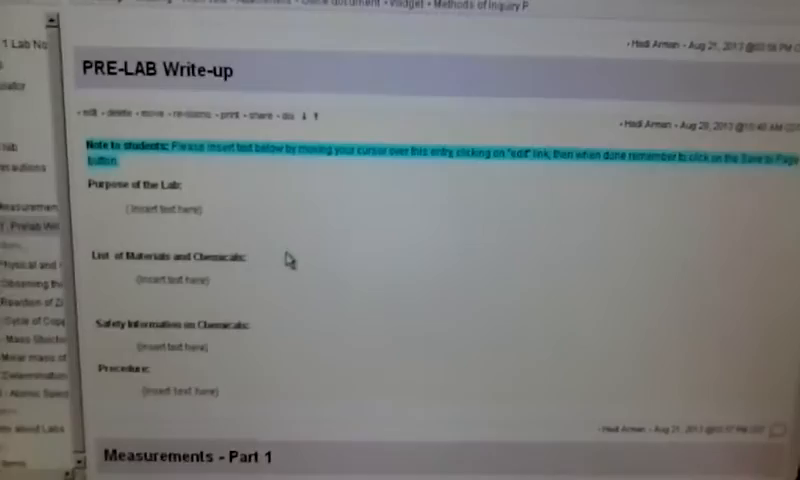
scroll("down", 3)
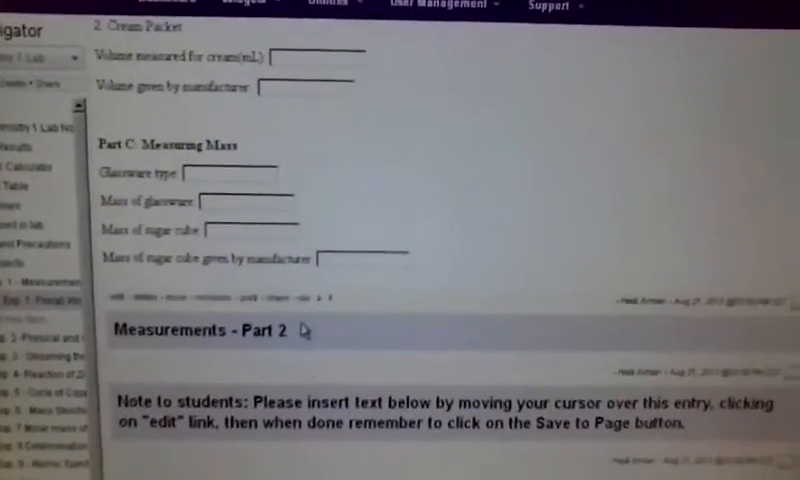
scroll("down", 3)
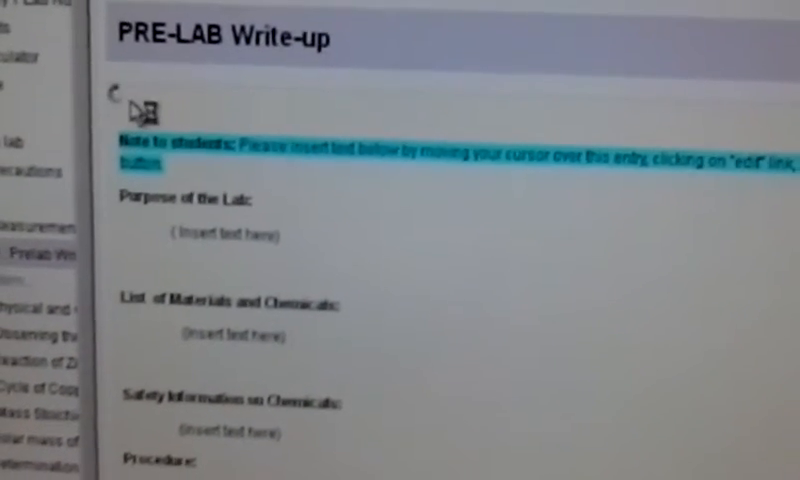
Step: Open the PRE-LAB Write-up entry in the Rich Text Entry Editor via its edit link
left_click(144, 110)
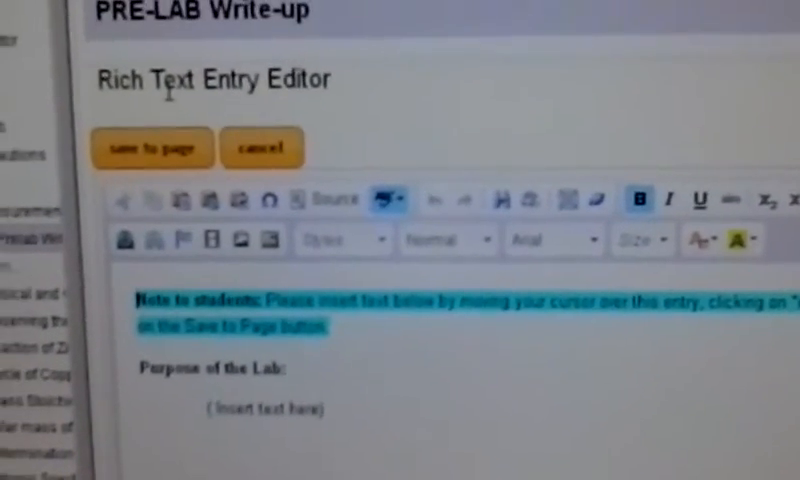
scroll("down", 3)
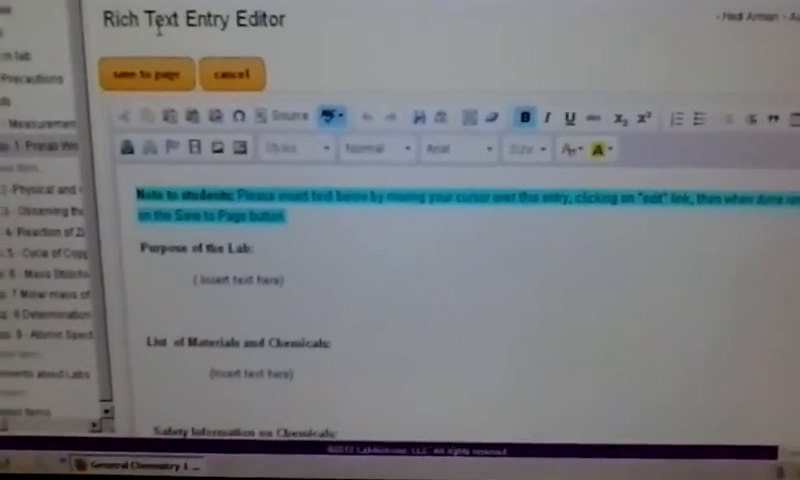